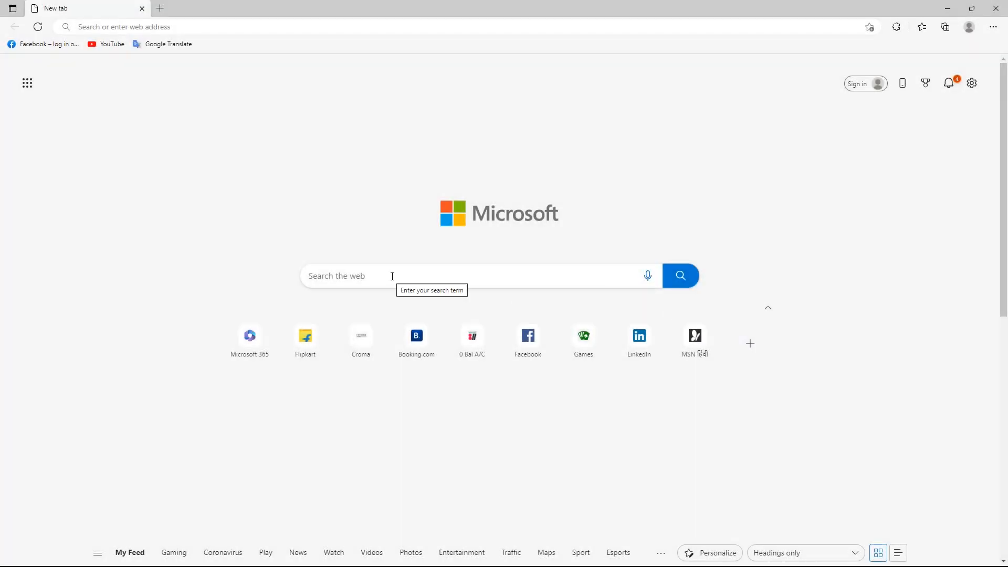
- Search Bing for 'iriun webcam' from the new tab search box
type("iriun")
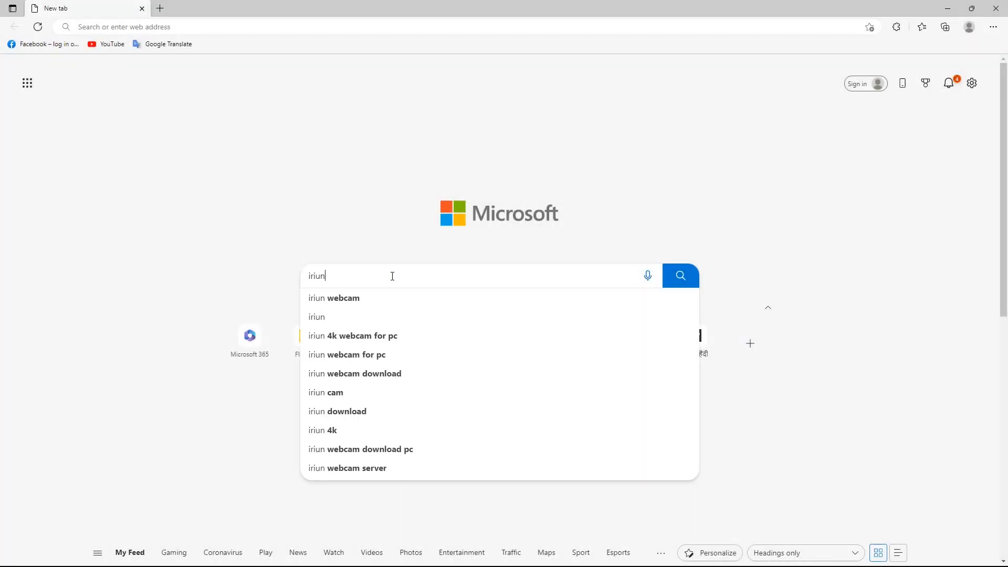
left_click(334, 297)
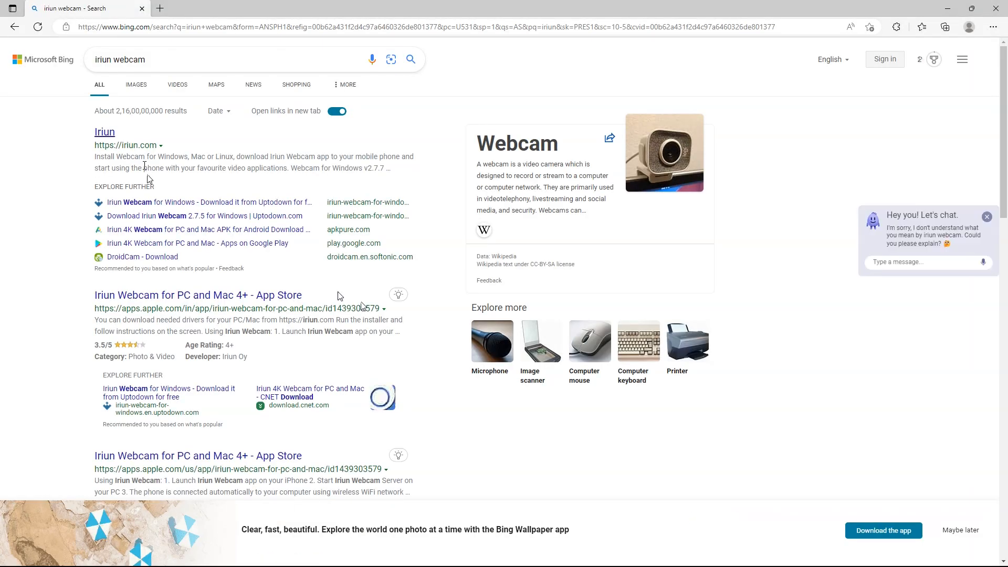
- From iriun.com download Webcam for Windows and launch the downloaded installer
left_click(104, 132)
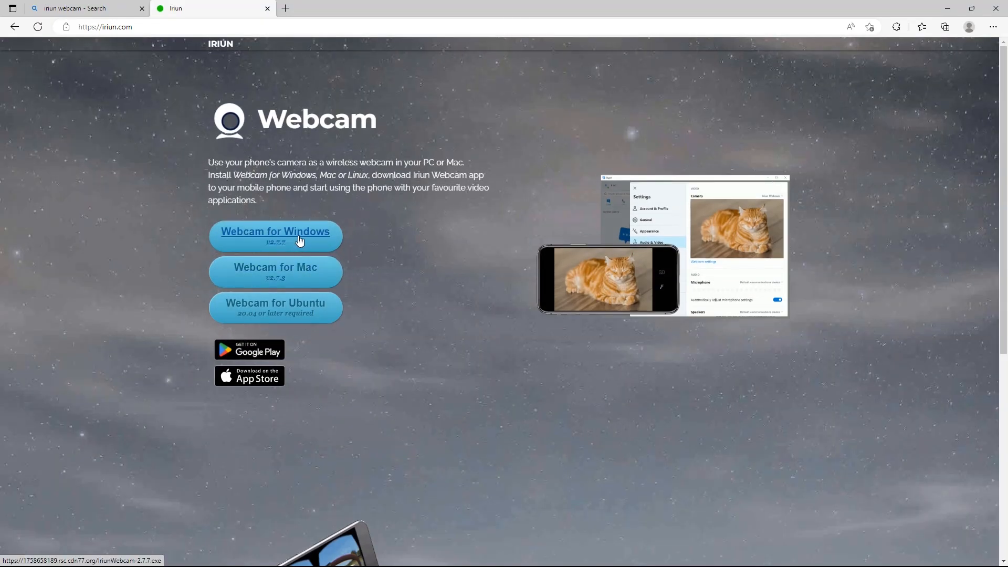
mouse_move(260, 354)
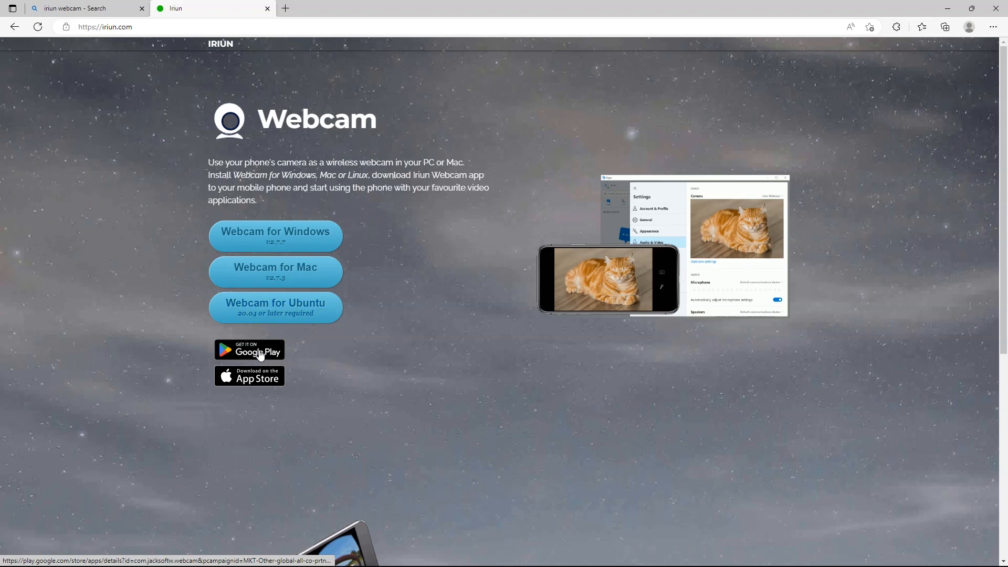
mouse_move(288, 239)
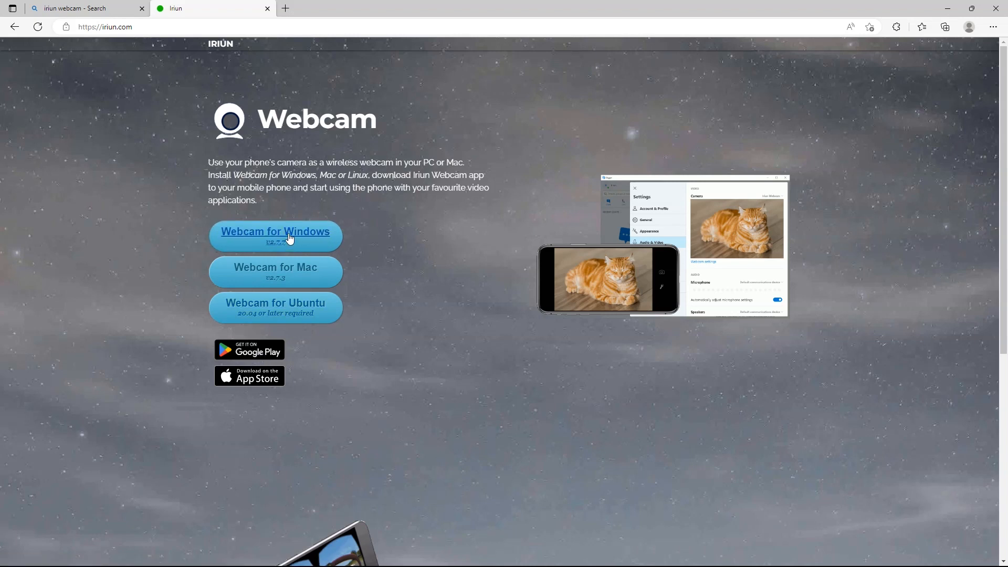
left_click(275, 231)
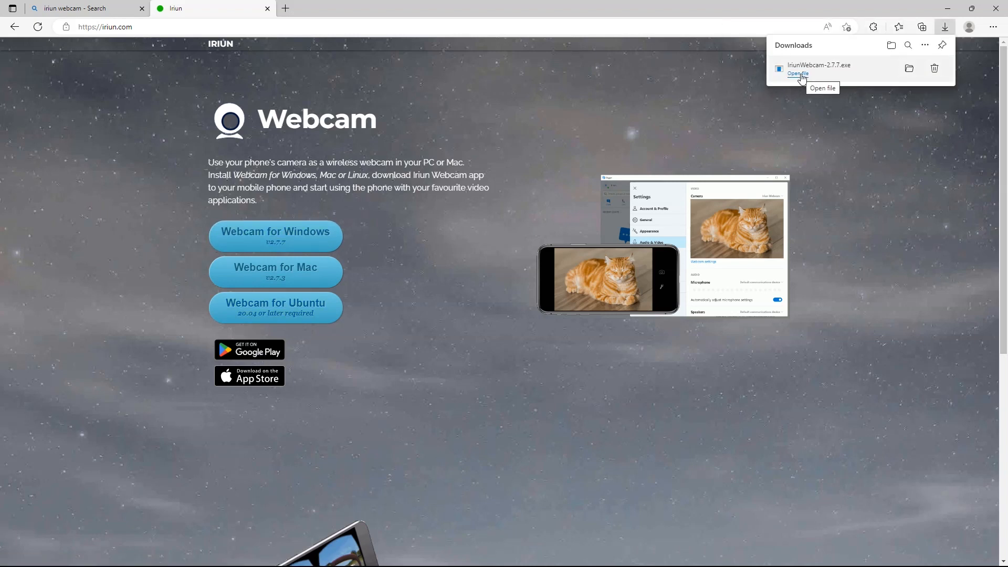
left_click(798, 74)
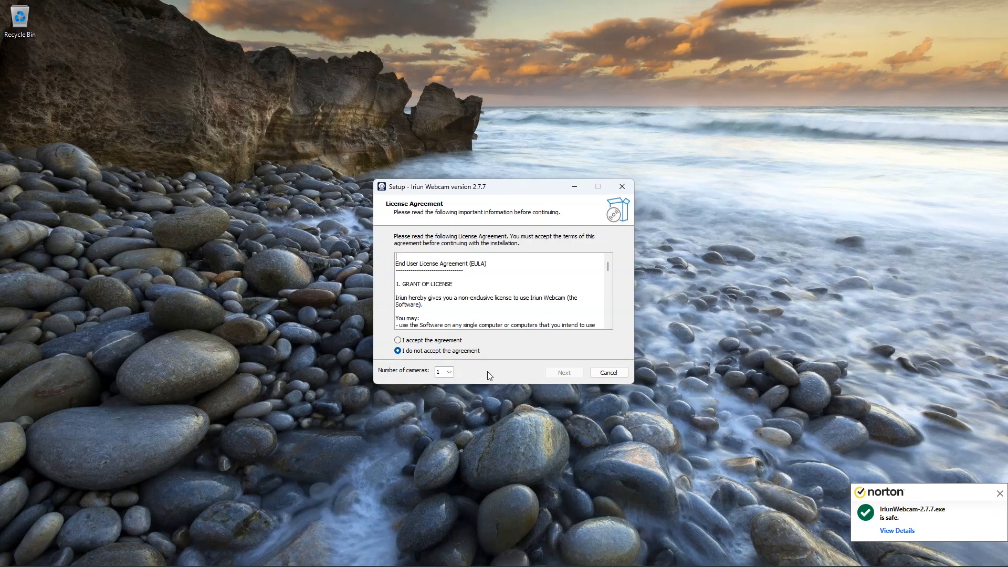
- Accept the license agreement and proceed through the setup wizard to completion
left_click(398, 339)
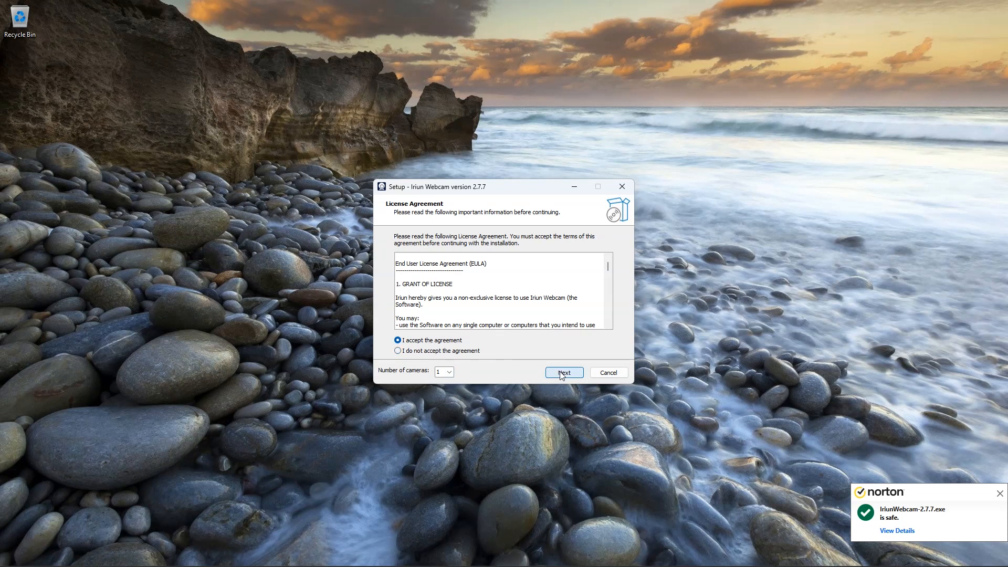
left_click(563, 372)
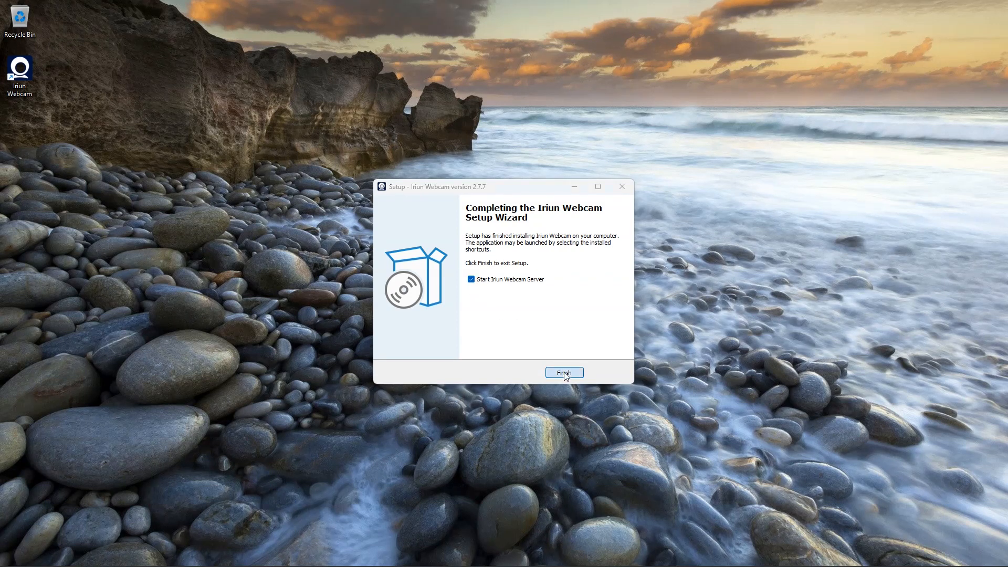
- Finish setup with the Iriun Webcam server started and position its window on the desktop
left_click(562, 373)
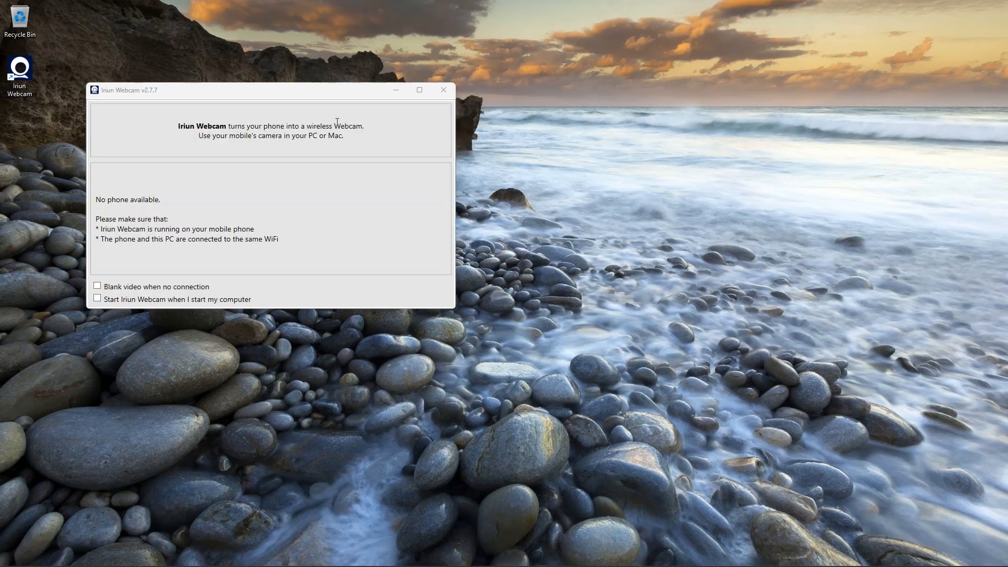
left_click_drag(257, 89, 337, 103)
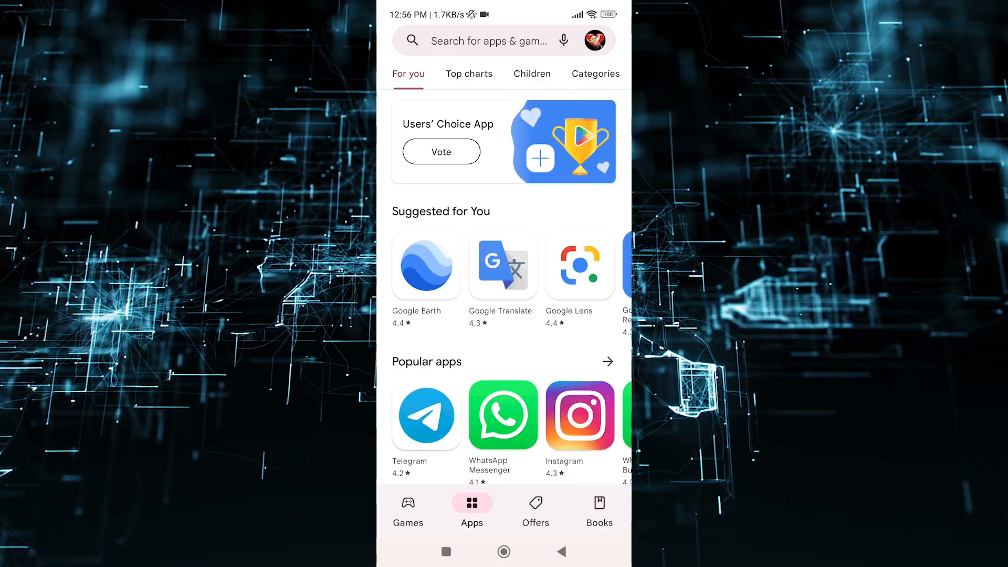
- Find 'iriun webcam for pc' in Play Store, install Iriun 4K Webcam and open it
type("iri")
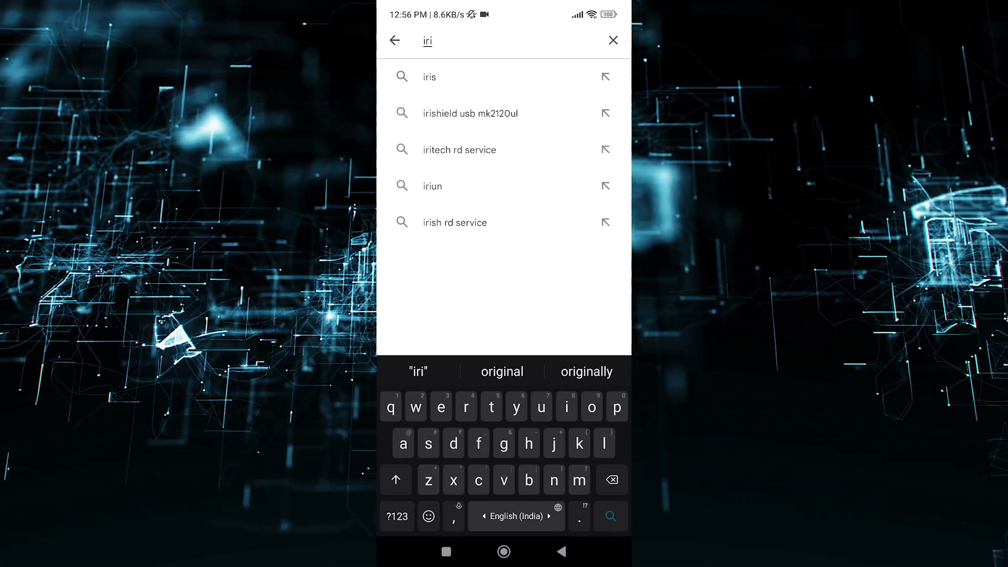
left_click(431, 186)
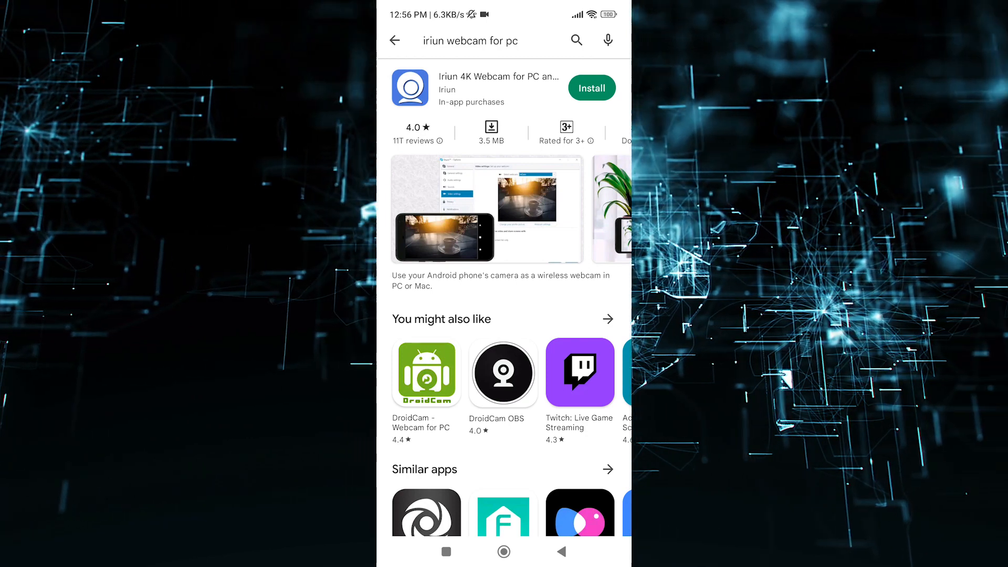
left_click(590, 88)
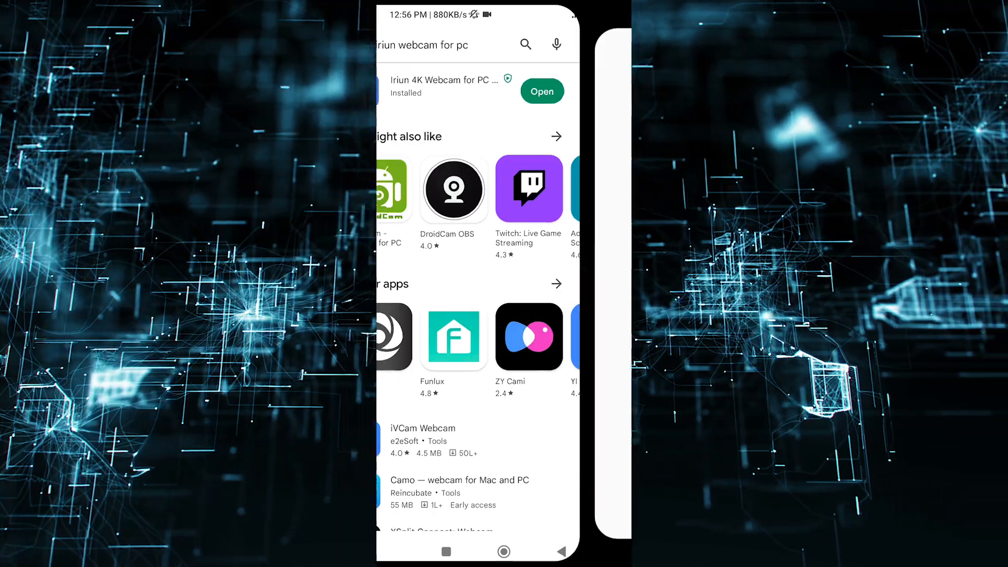
left_click(542, 90)
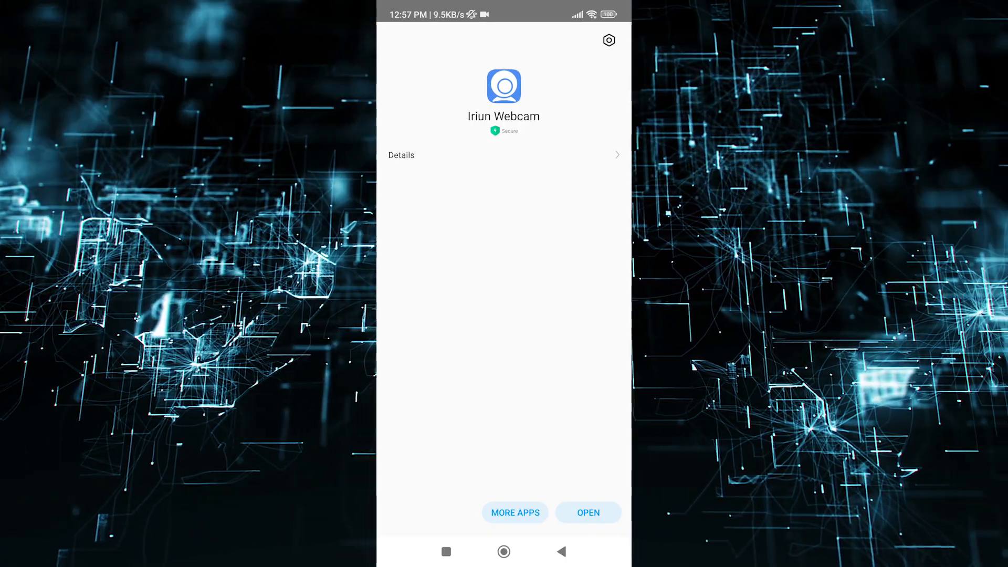
- Launch the Iriun Webcam phone app and continue past its introduction screen
left_click(585, 512)
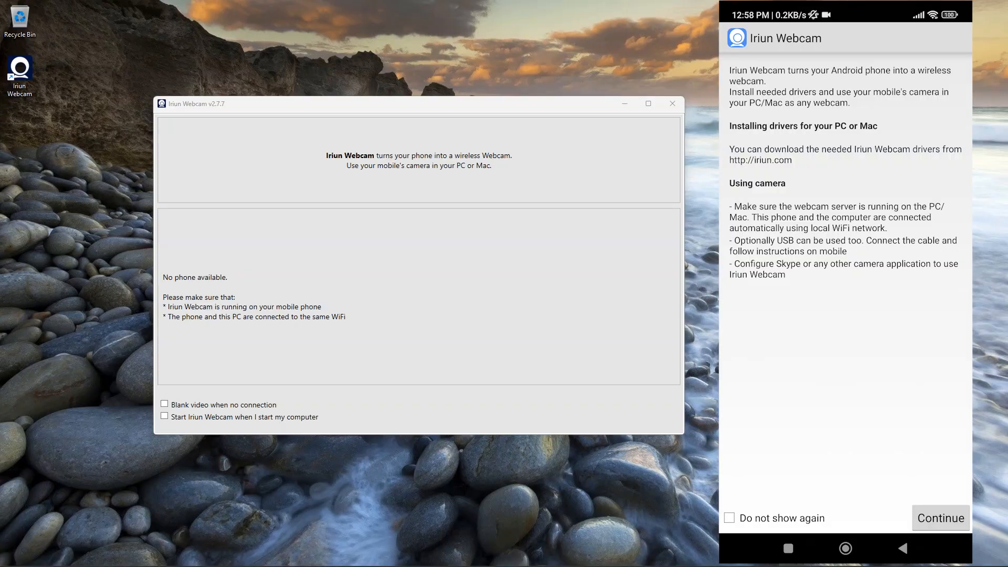
left_click(939, 517)
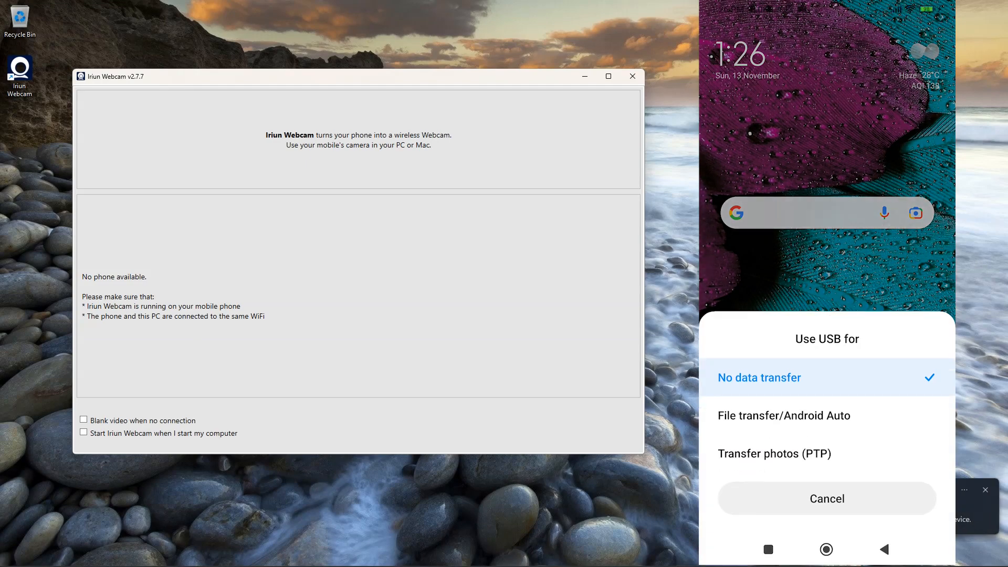
- View the About phone page in Android Settings, then return to the home screen
left_click(826, 498)
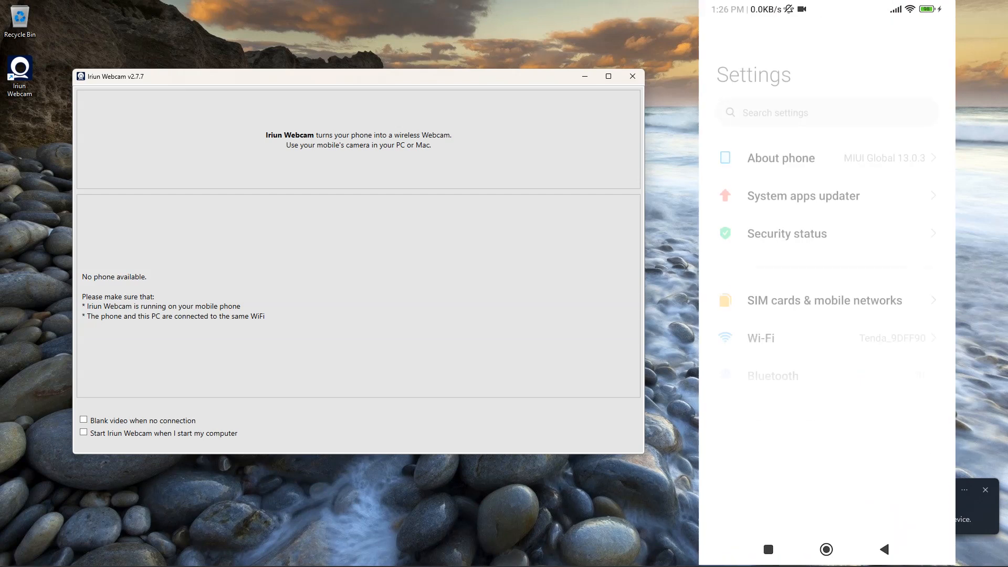
left_click(780, 157)
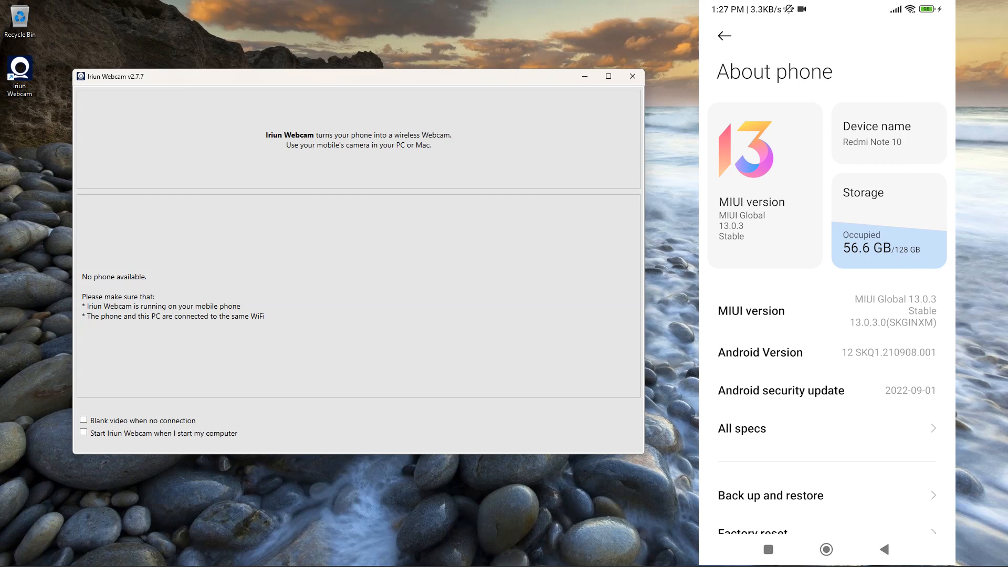
left_click(827, 549)
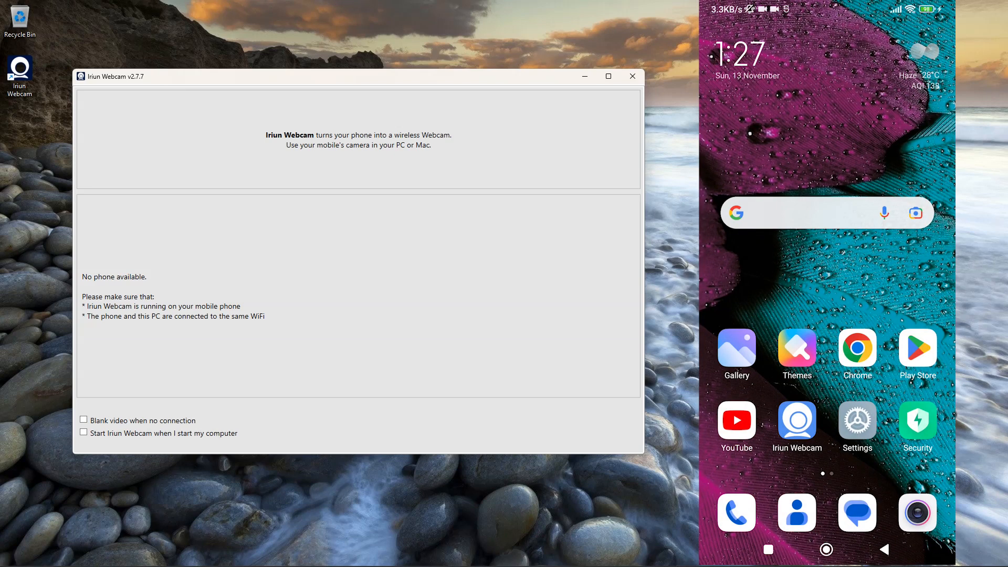
- Start Iriun Webcam from the home screen so the PC shows the camera feed over WiFi
left_click(797, 421)
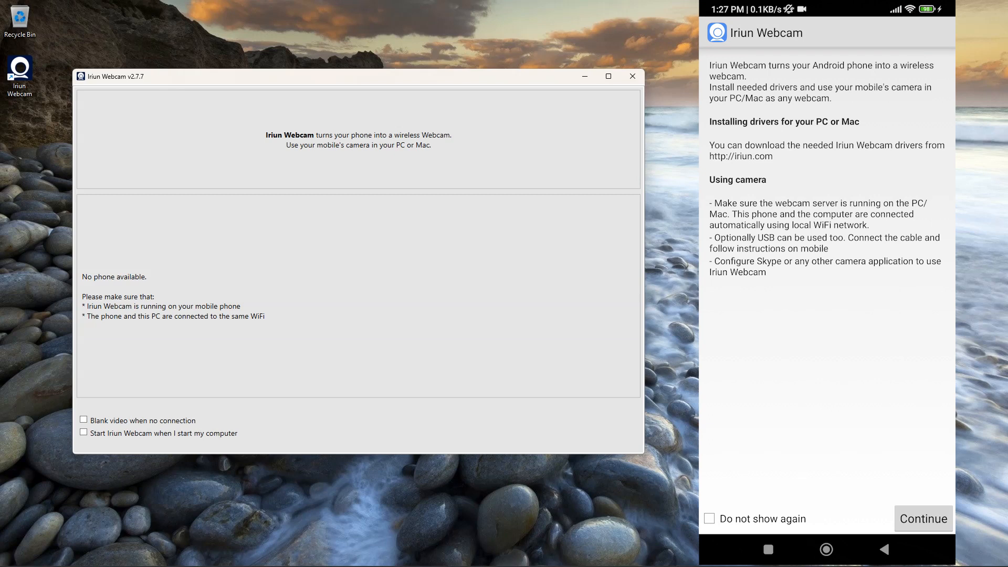
left_click(923, 518)
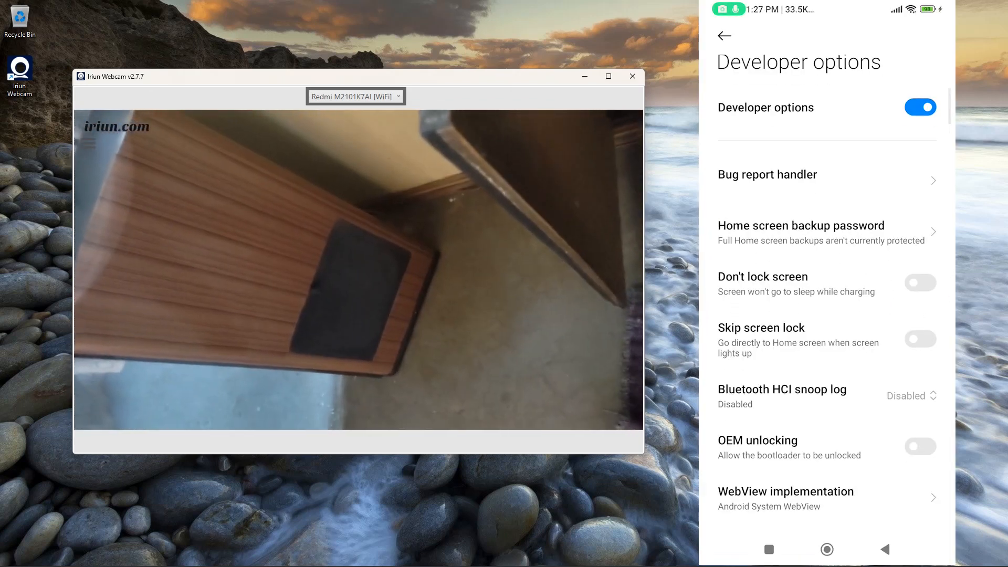
- Enable USB debugging in Developer options and allow debugging from this computer
scroll("down", 3)
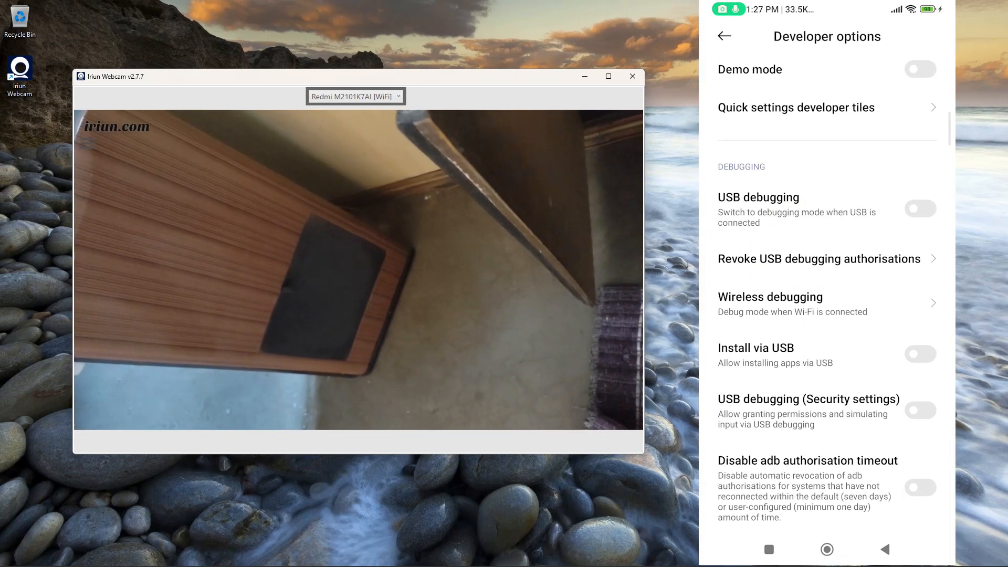
scroll("up", 3)
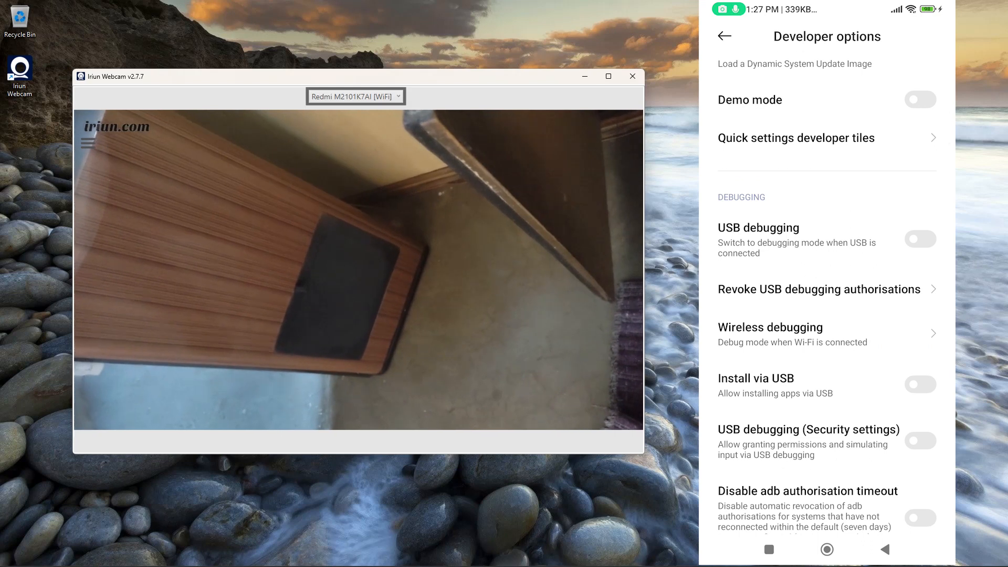
left_click(919, 238)
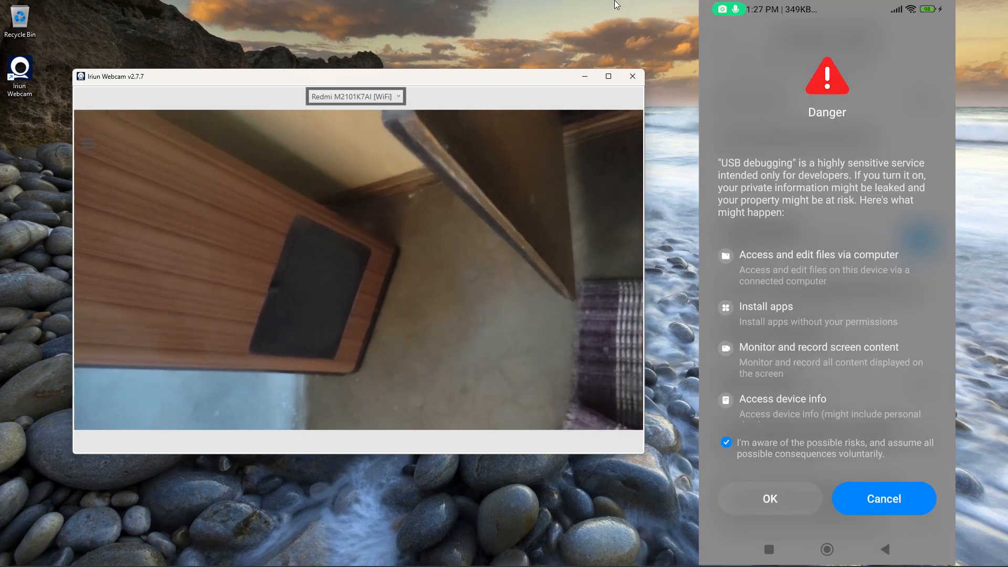
left_click(768, 497)
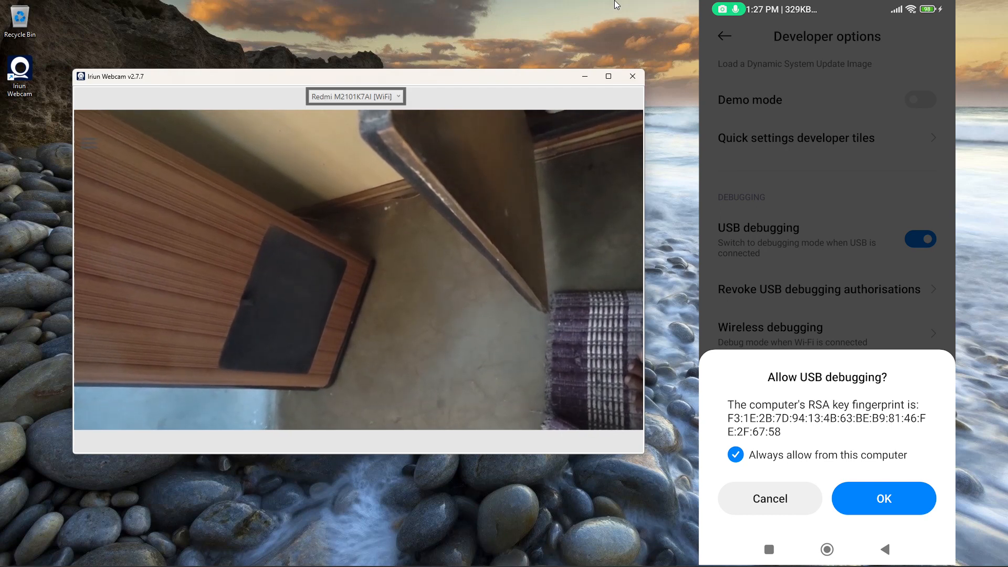
left_click(883, 498)
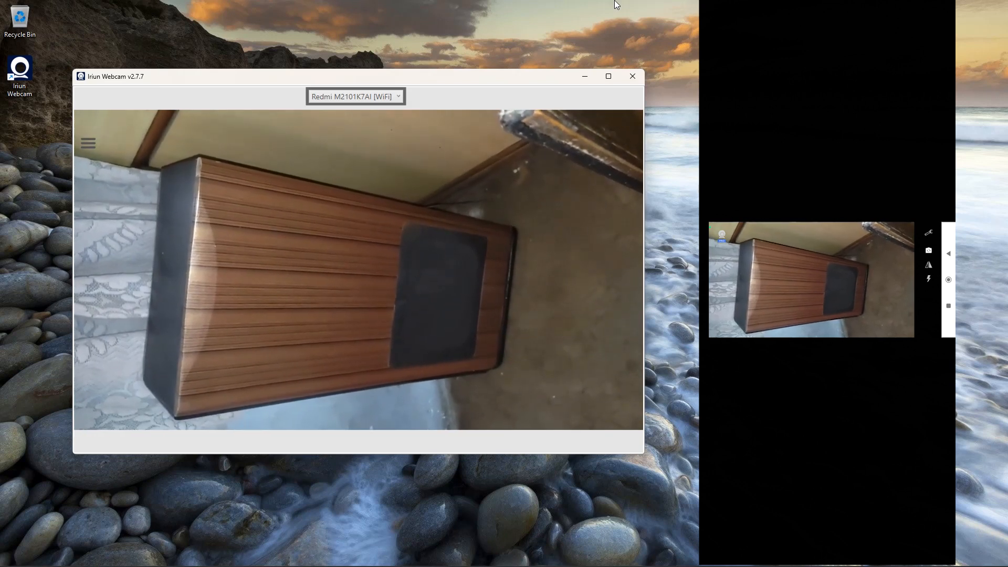
- Change the phone app's Orientation setting and return to the camera view streaming over USB
left_click(355, 96)
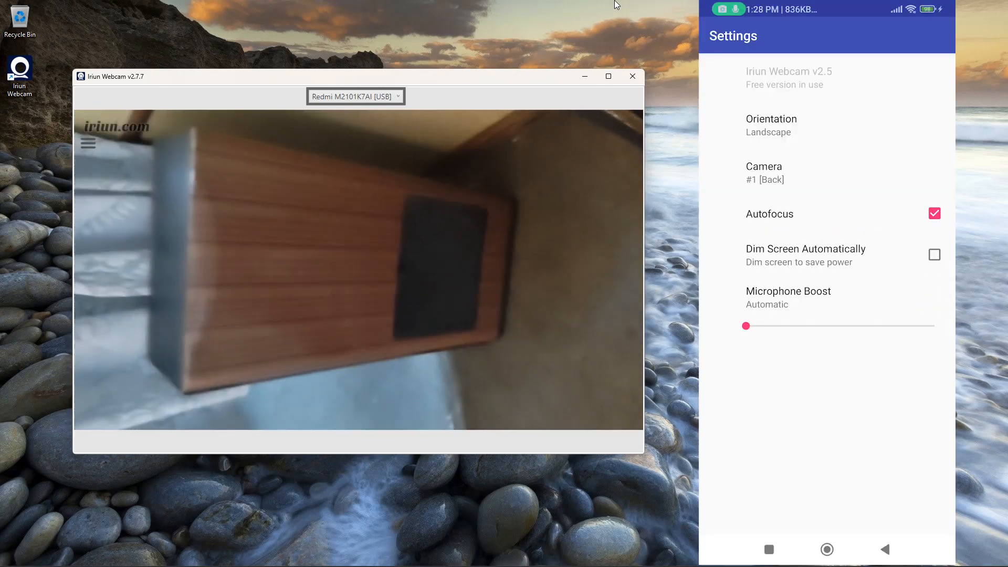
left_click(771, 125)
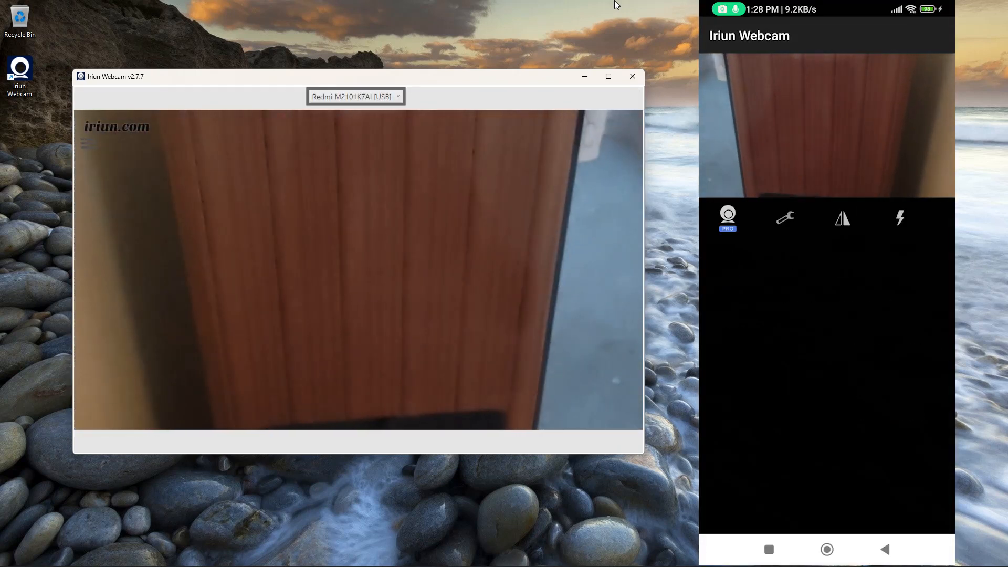
left_click(784, 218)
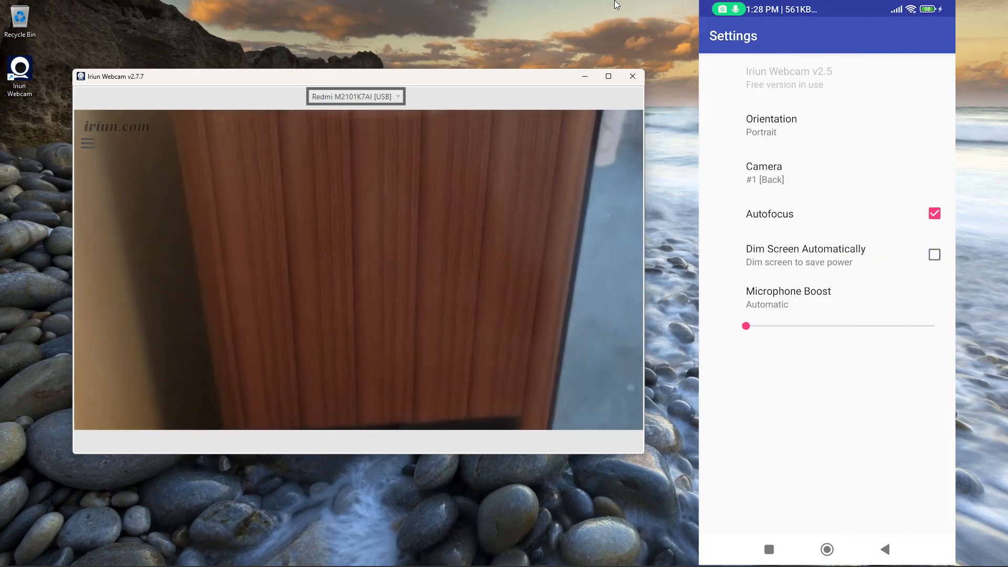
left_click(771, 125)
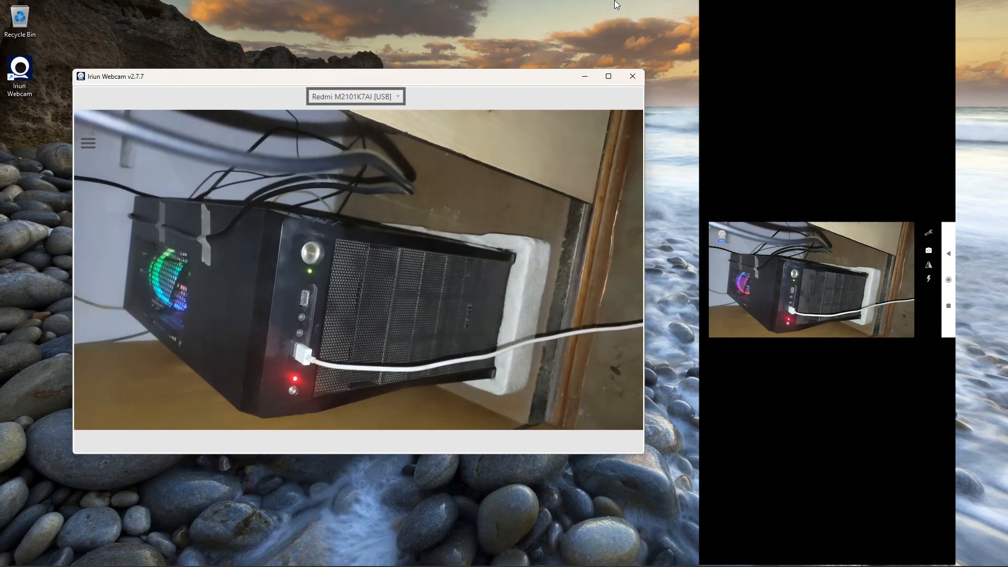
left_click(178, 508)
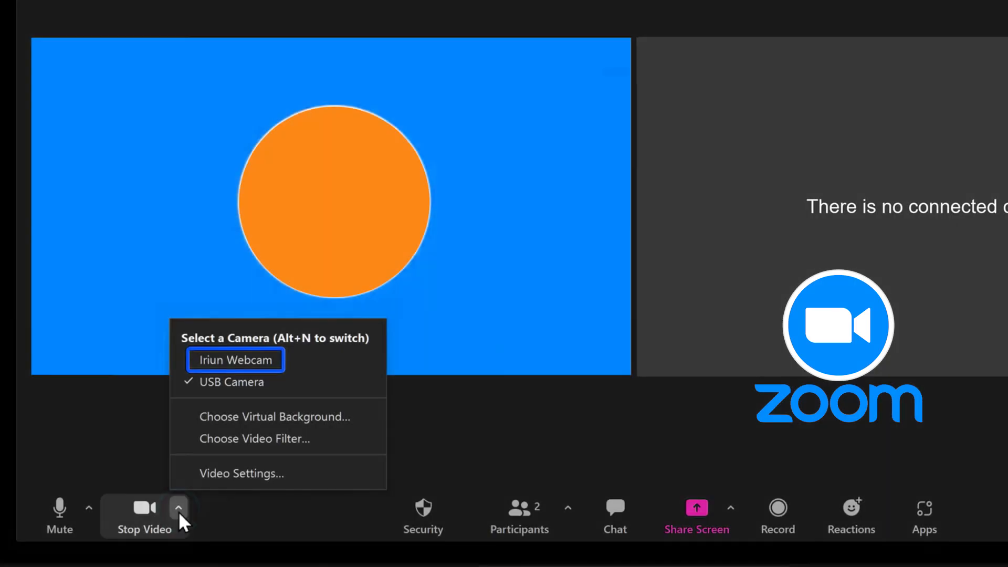